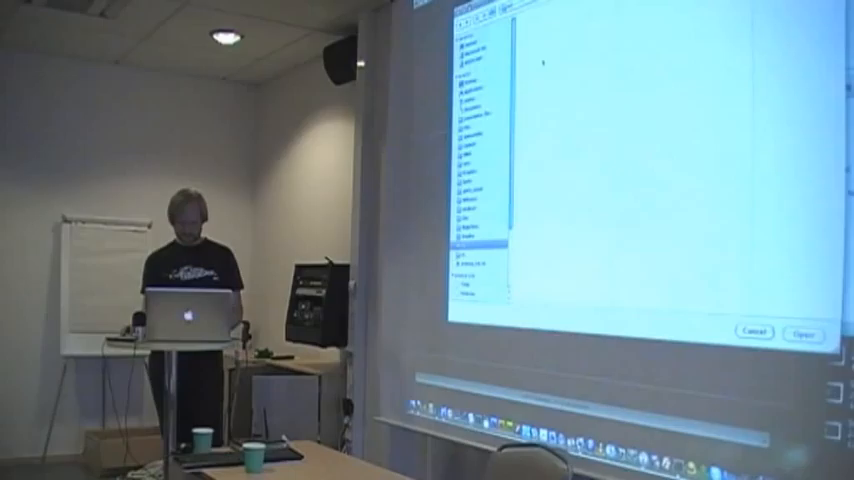
- Open the selected file to display the orange blob rendering and grid panels
click(806, 332)
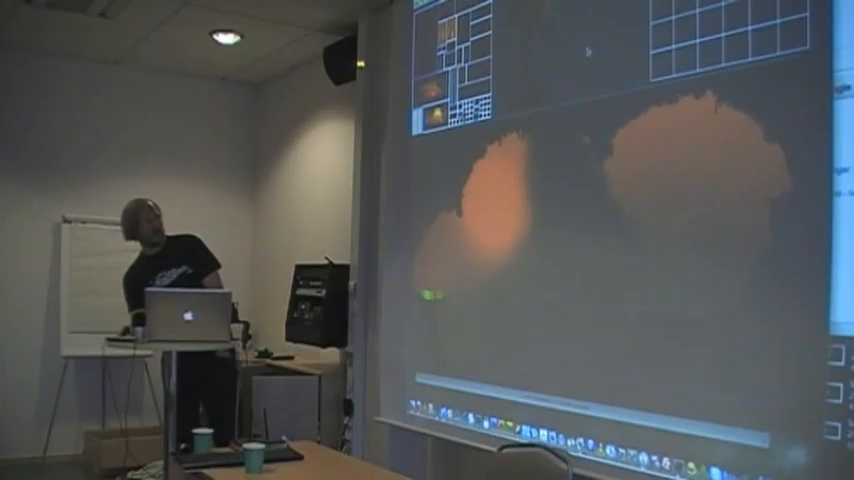